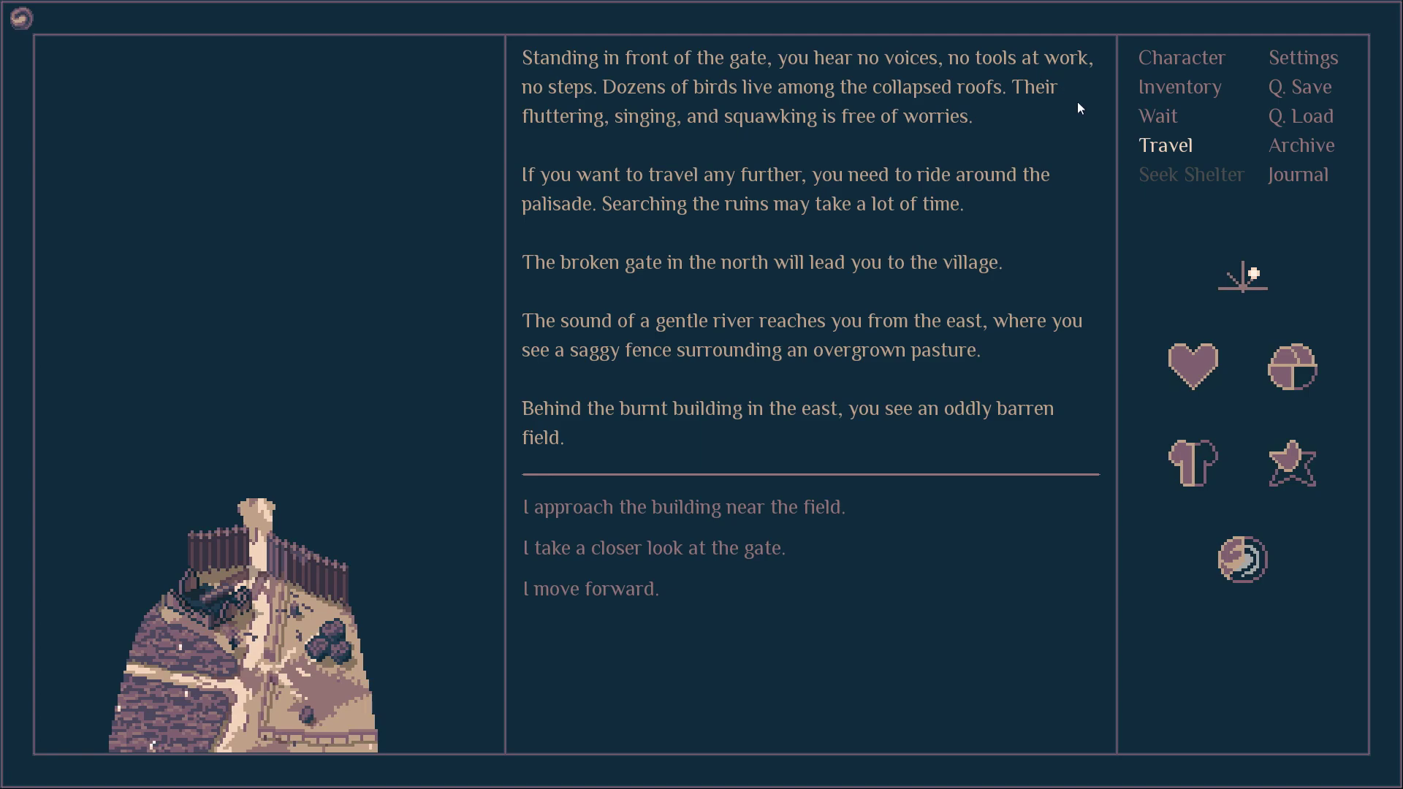
mouse_move(780, 438)
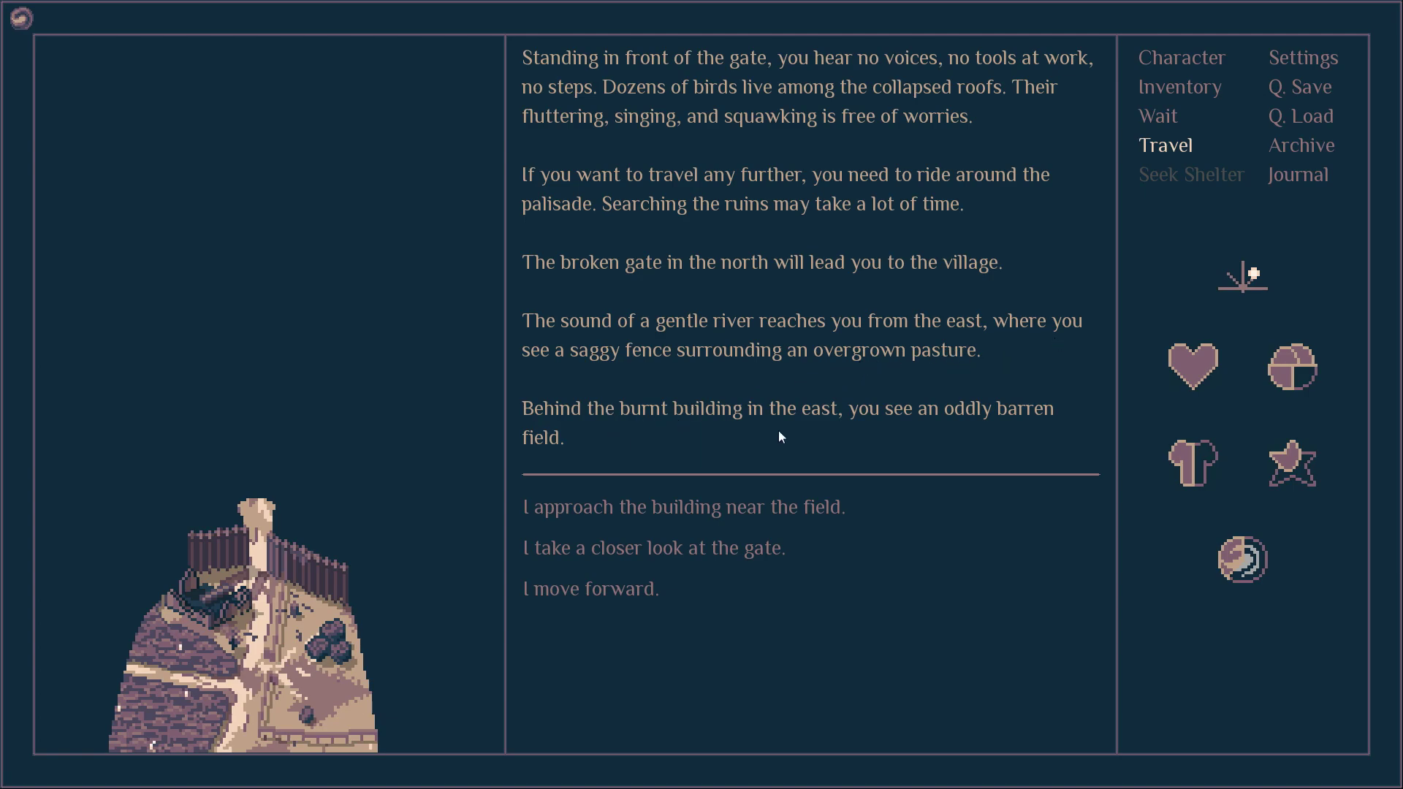
Approach the burnt storage building near the field and find its shelves already picked clean
left_click(684, 506)
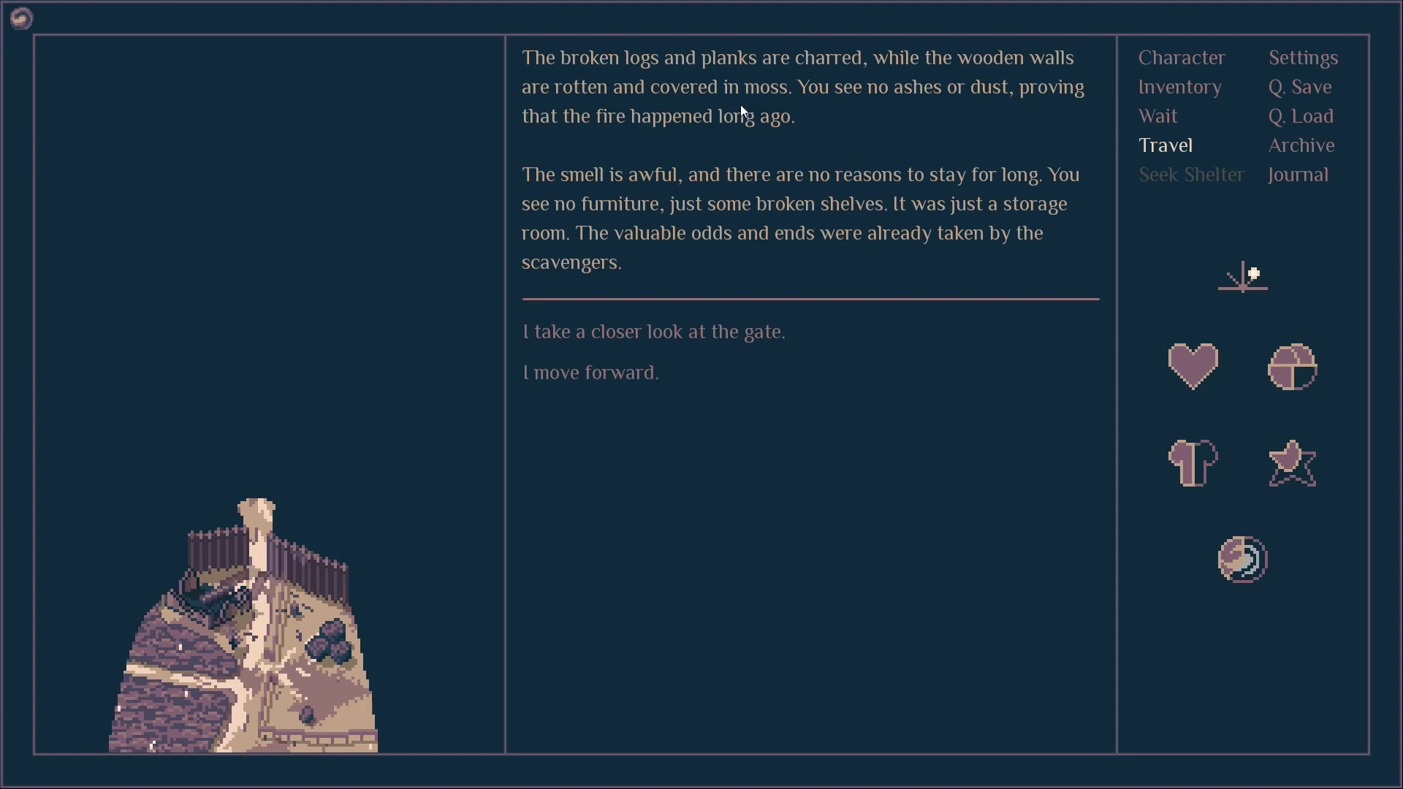
mouse_move(658, 199)
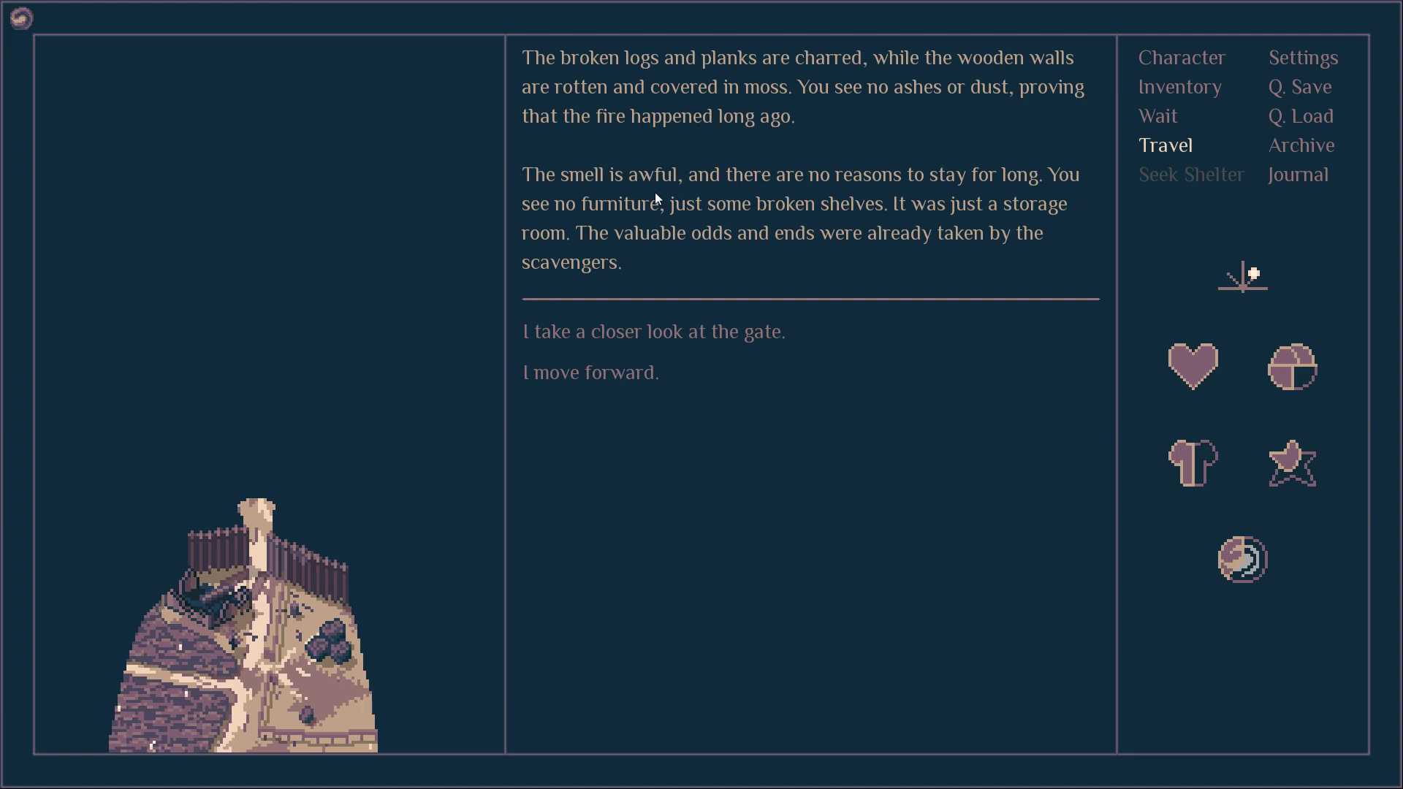
mouse_move(891, 257)
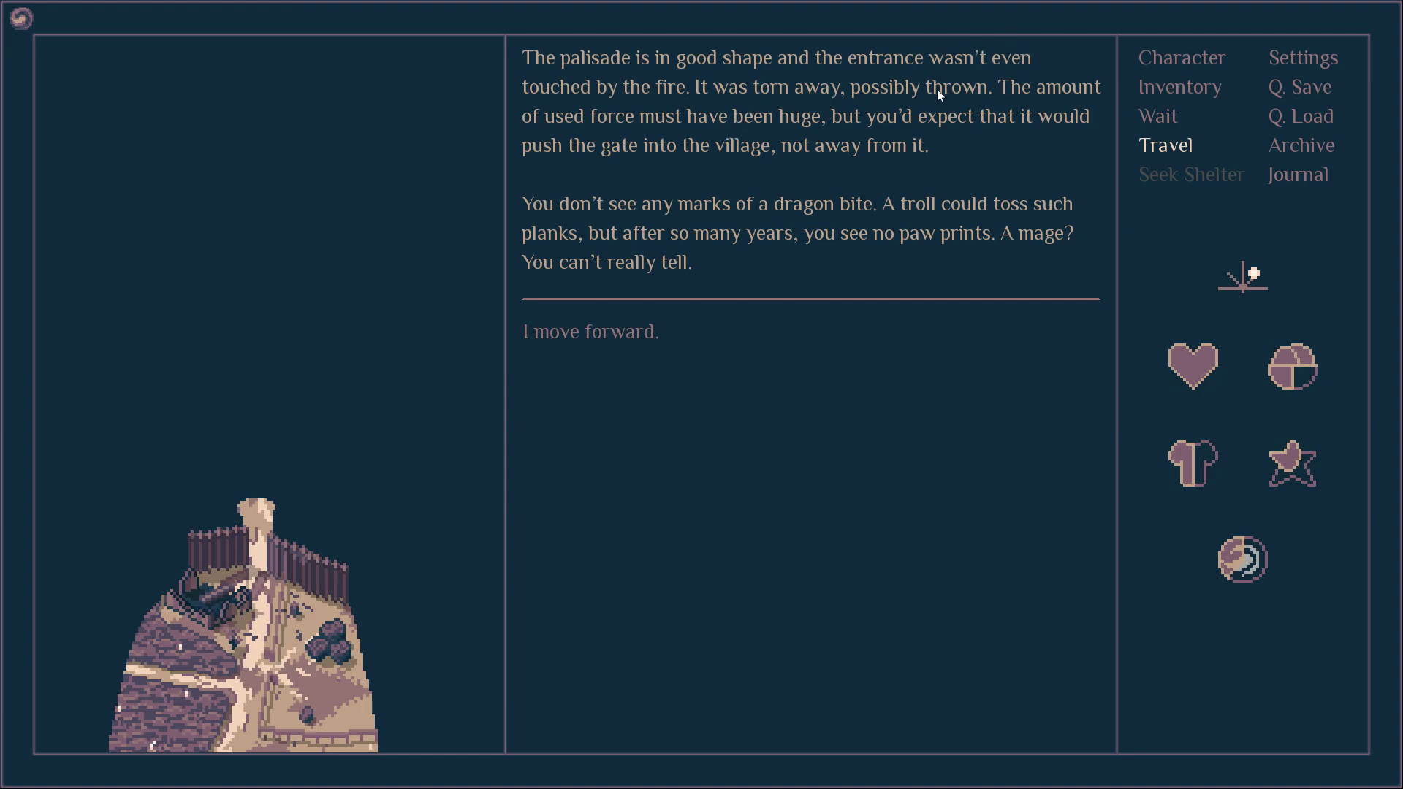
mouse_move(665, 248)
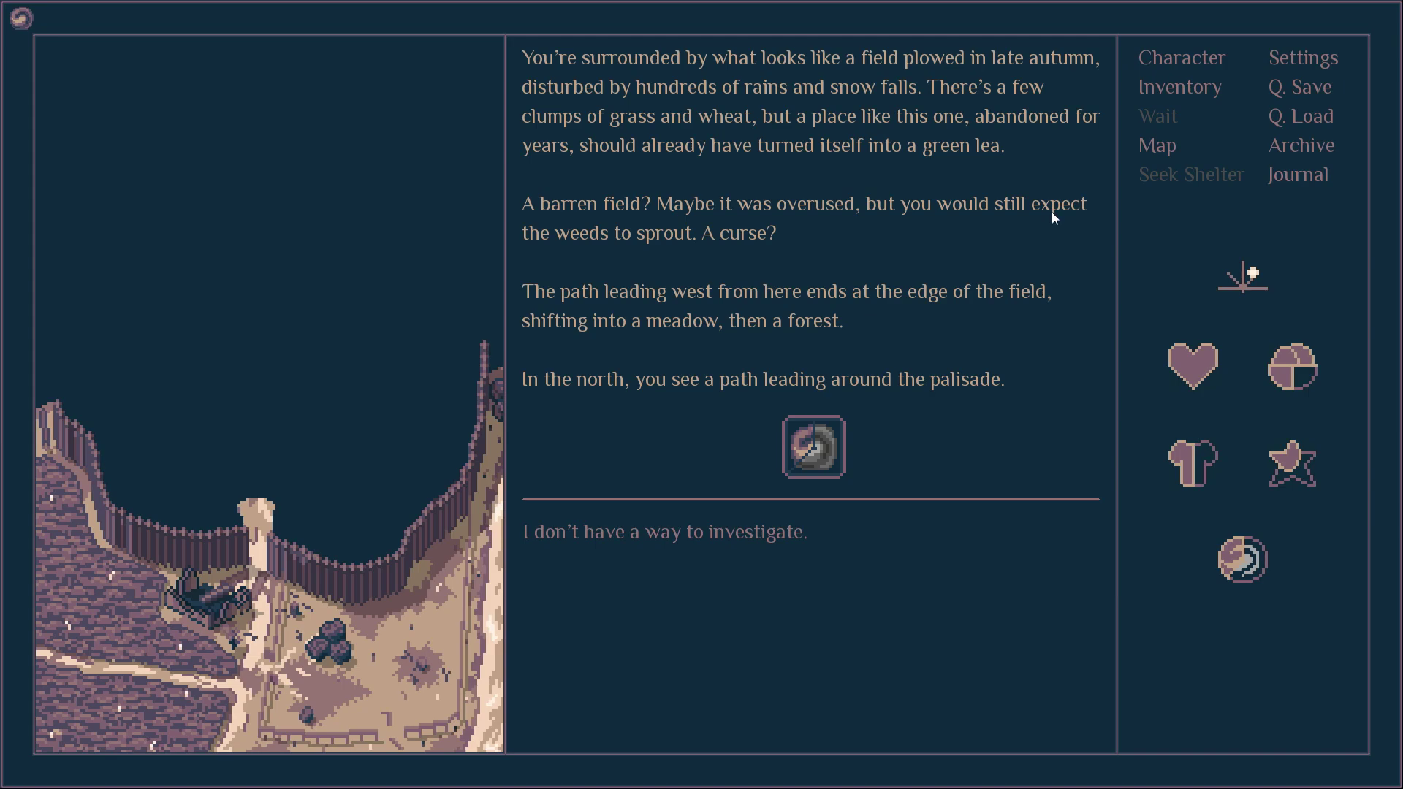
Bring up destinations: the western palisade, the southwest village, or back to the fields
left_click(1165, 145)
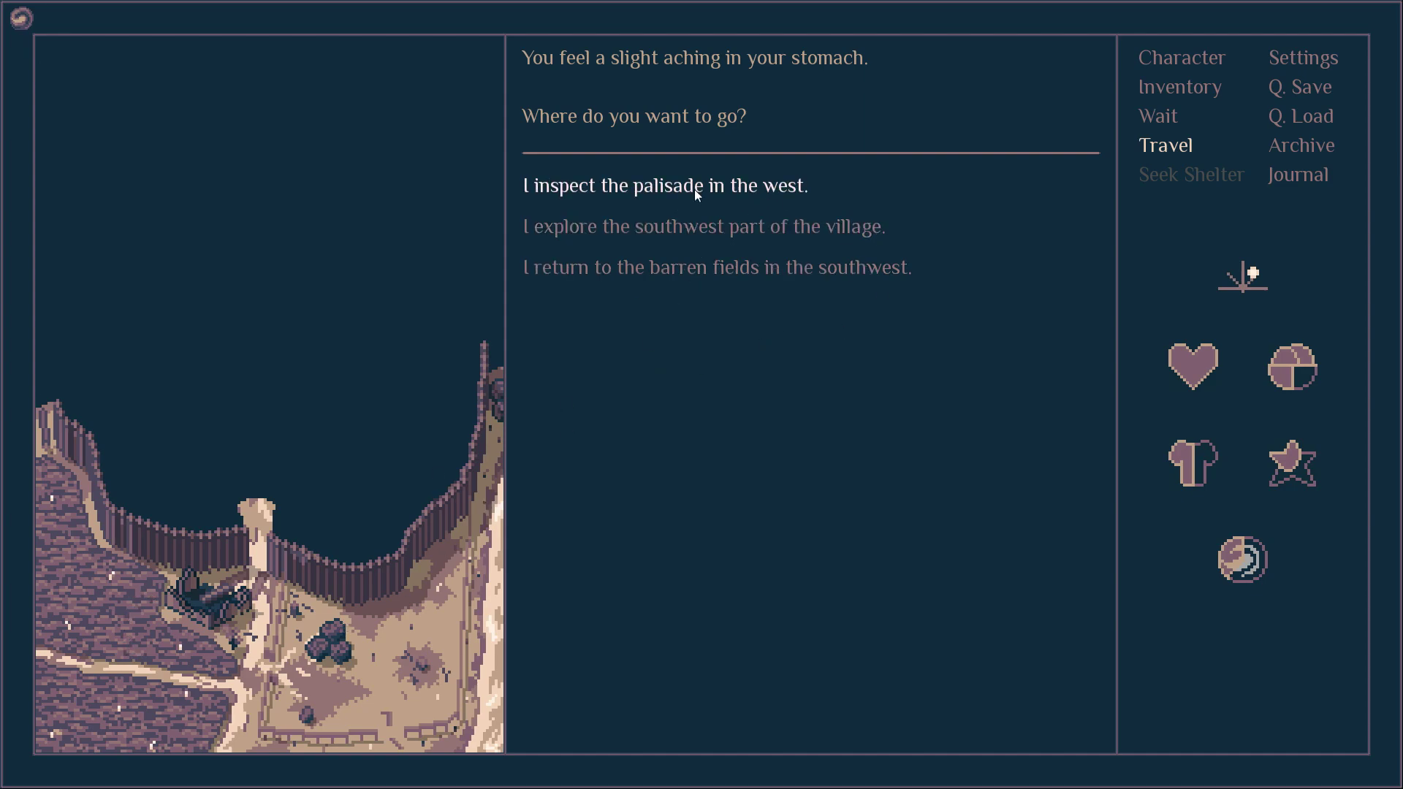
Inspect the western palisade's breach, the footprints and the nearby forest
left_click(666, 186)
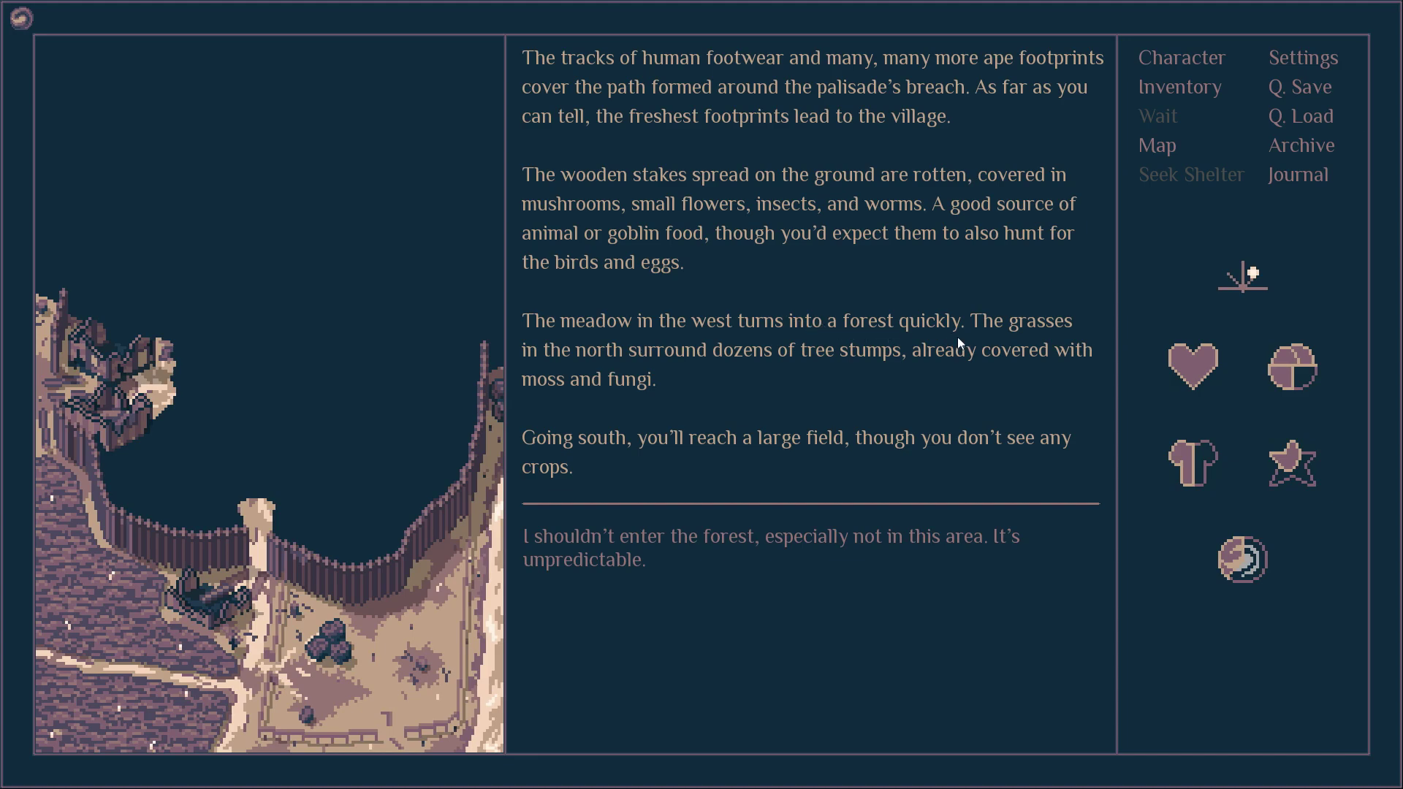
left_click(1157, 145)
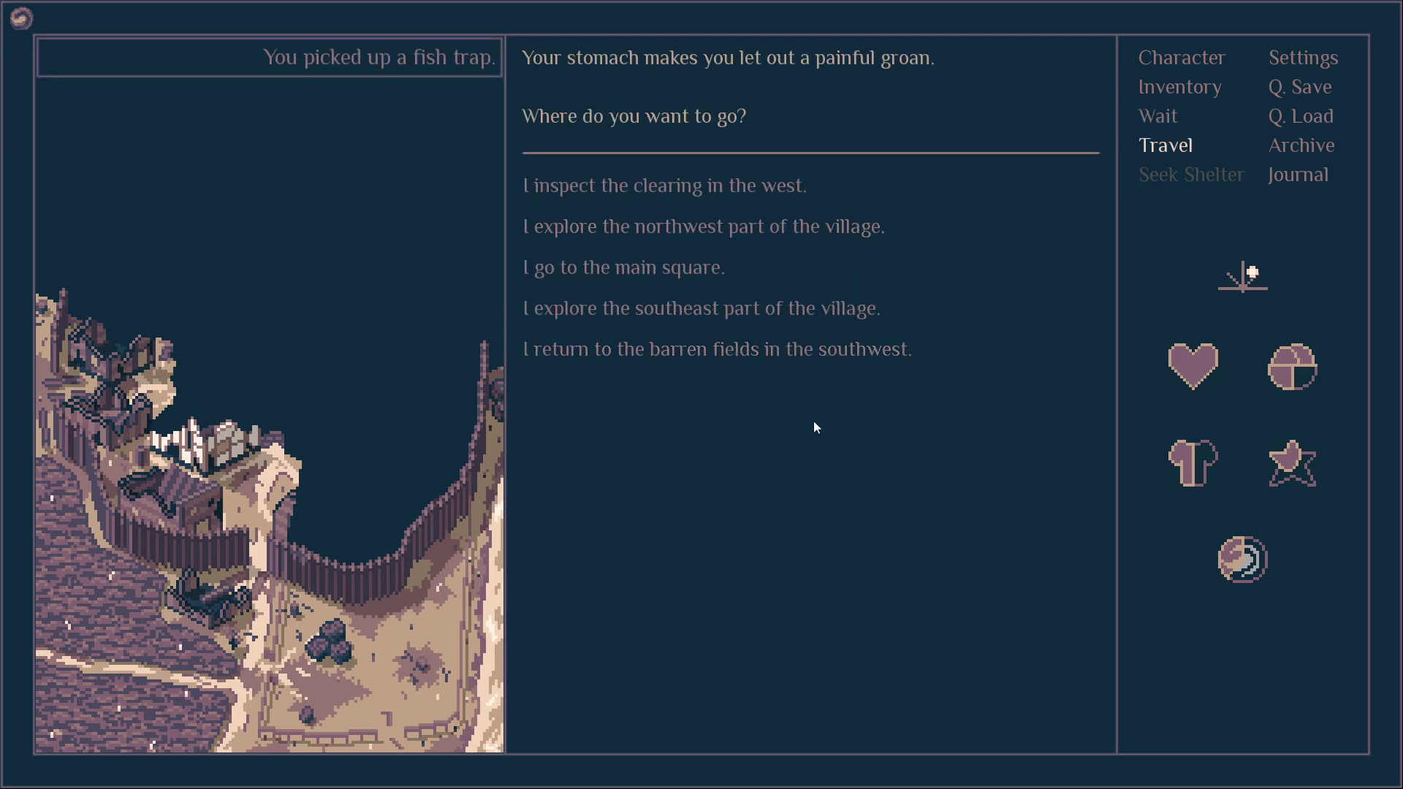
Review the Character Sheet's vitality, nourishment, armor and appearance
left_click(1180, 58)
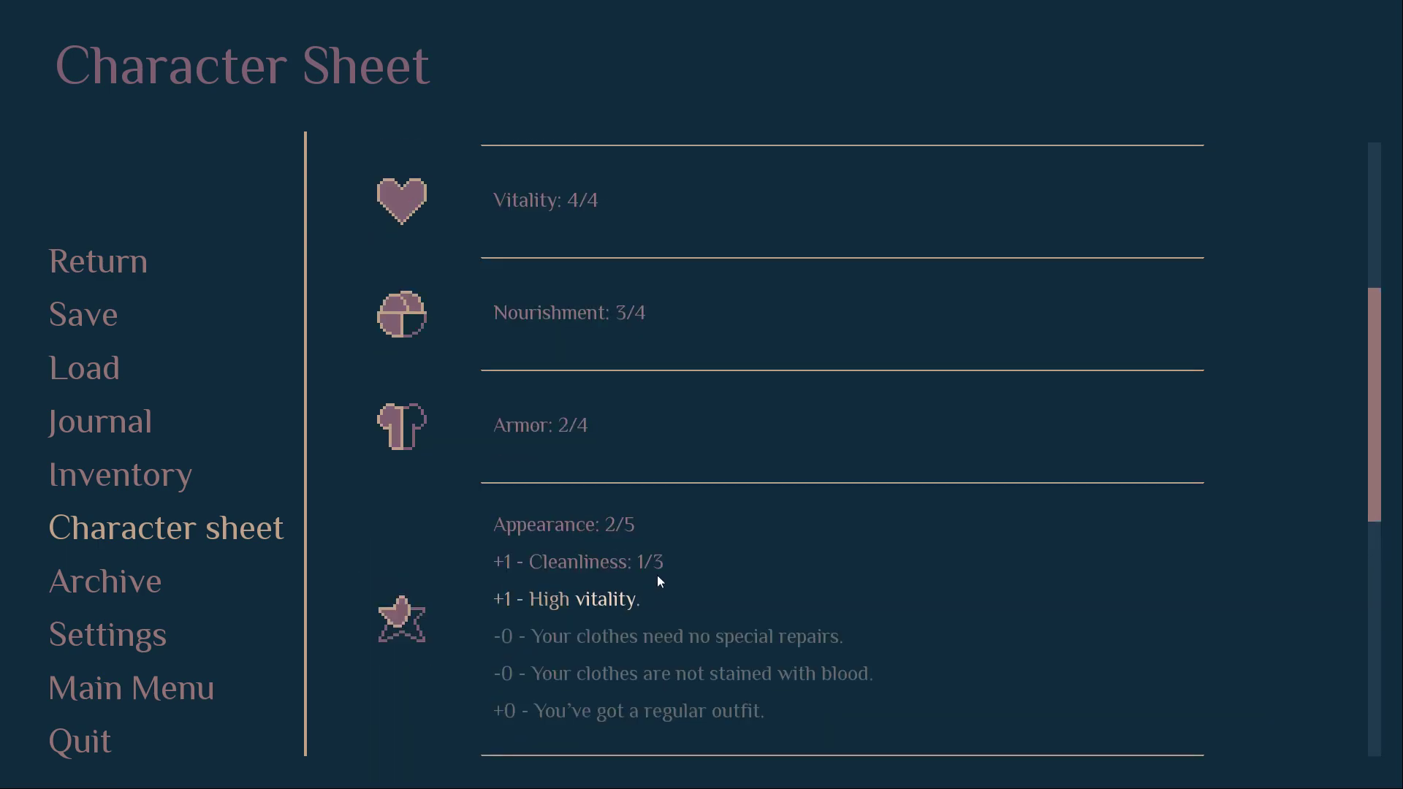
left_click(98, 261)
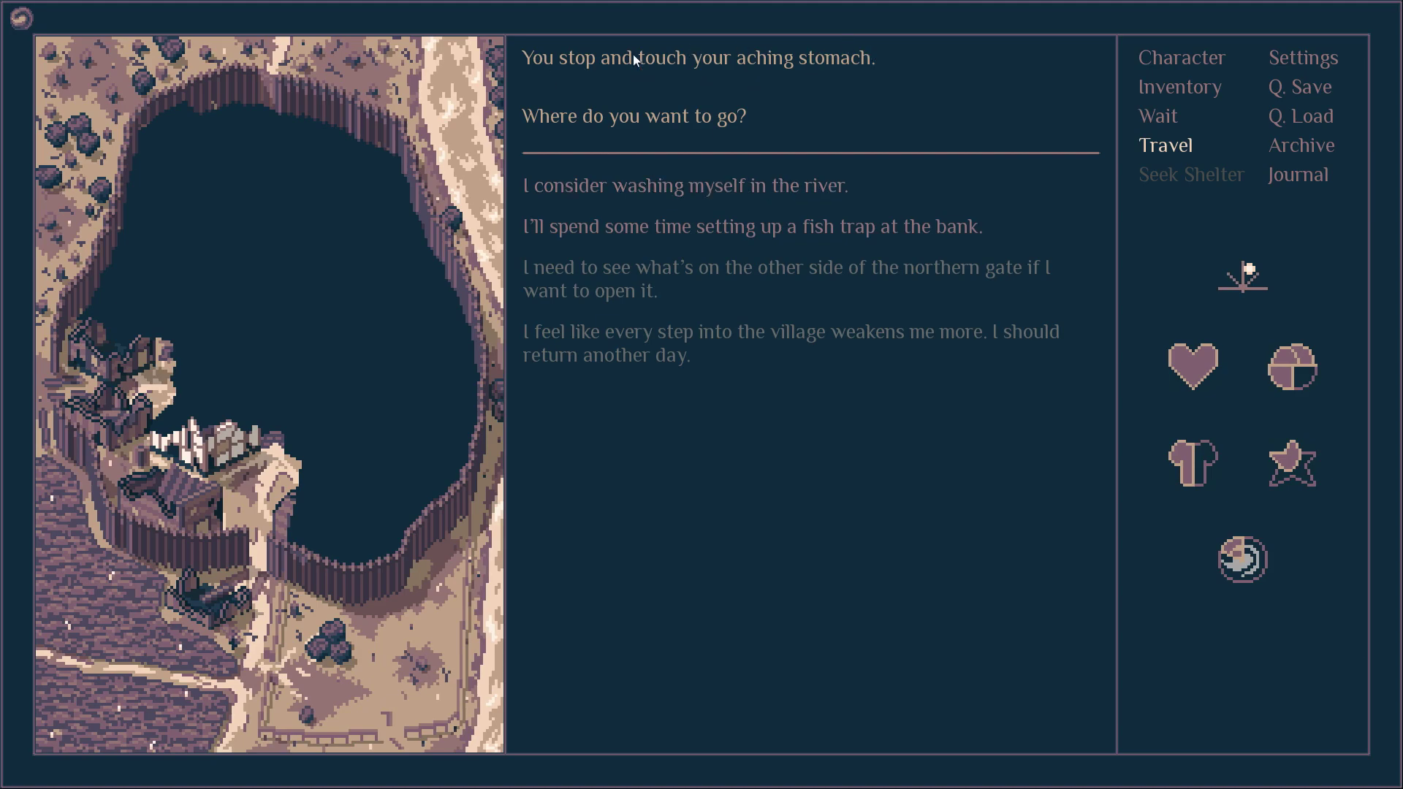
mouse_move(712, 272)
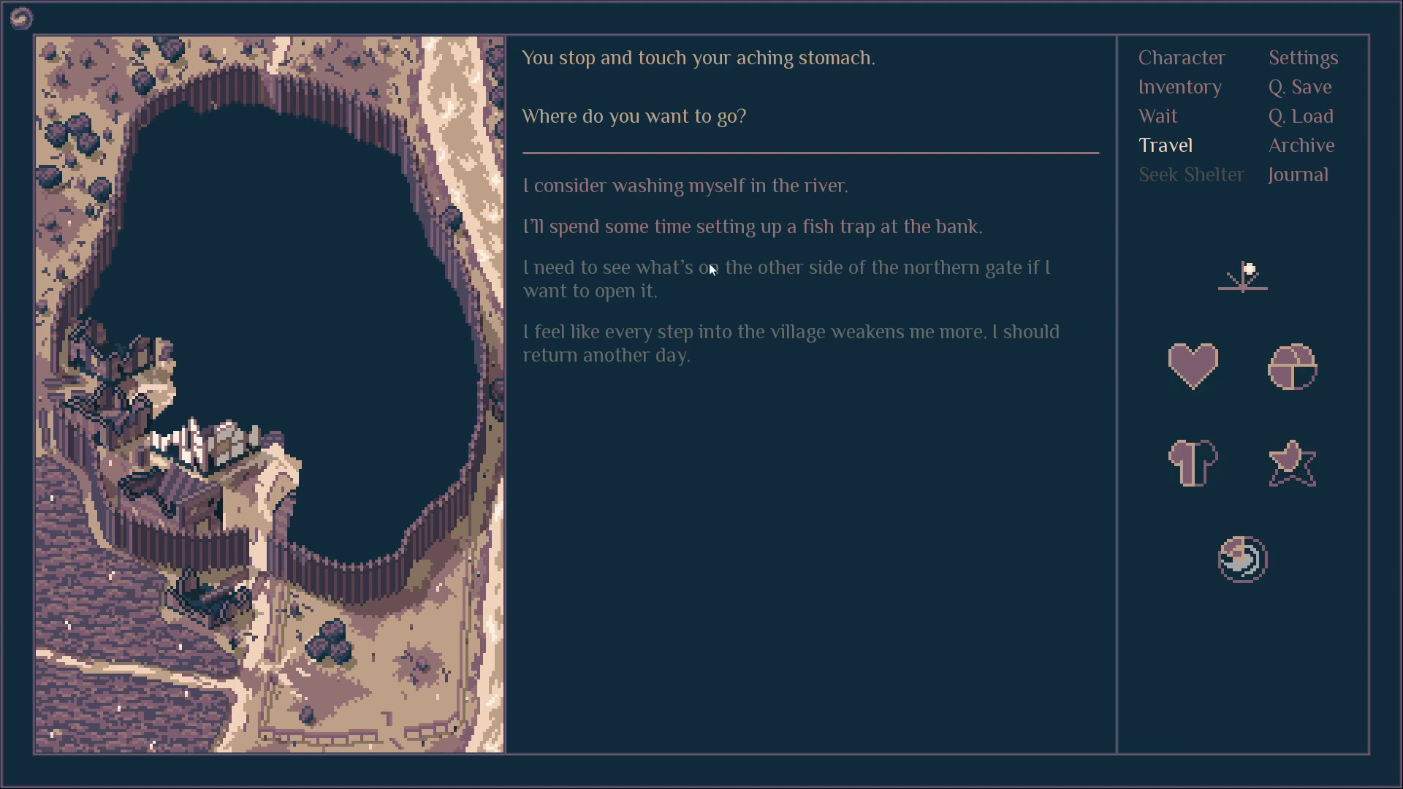
Bait the basket trap with worms, tie it to a bush and sink it in the stream
left_click(686, 185)
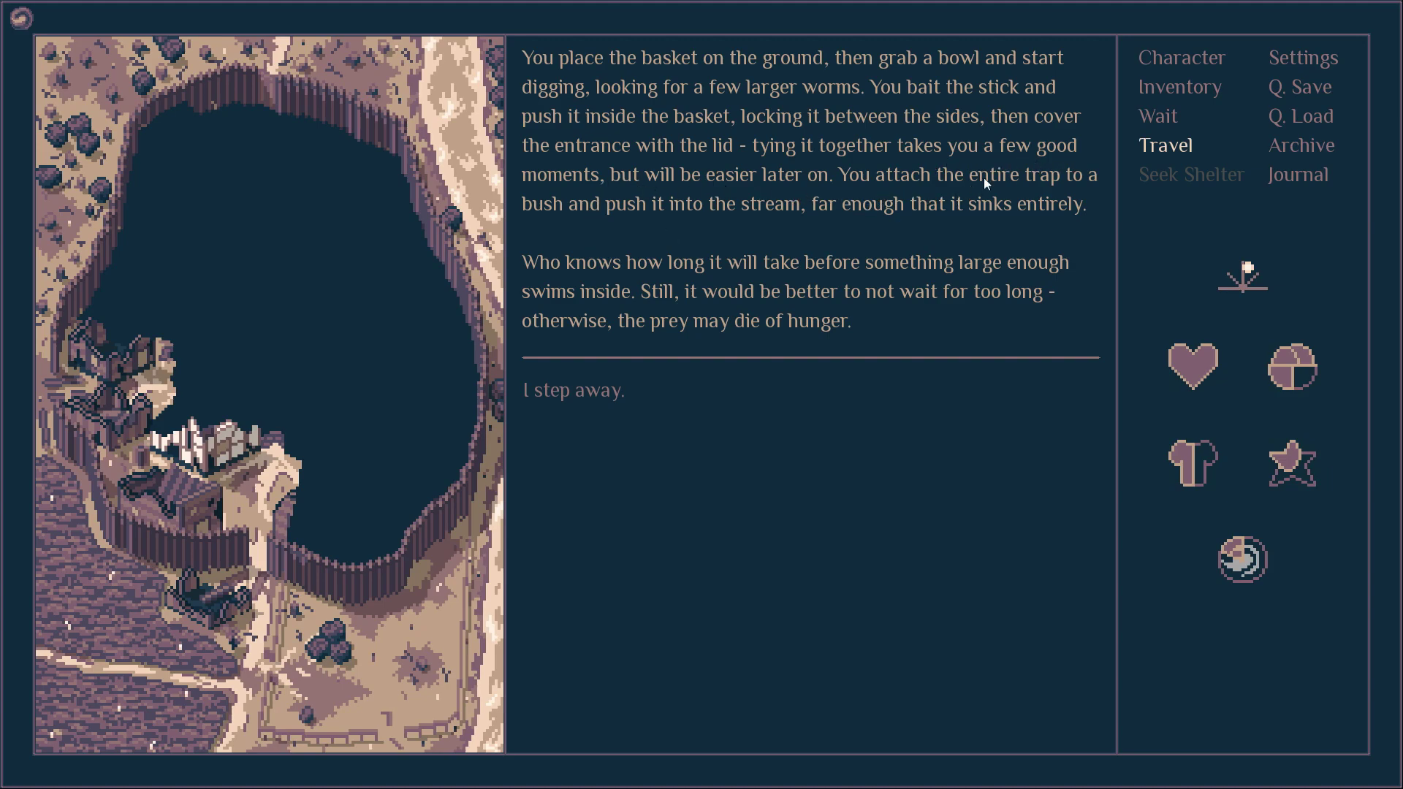
mouse_move(703, 315)
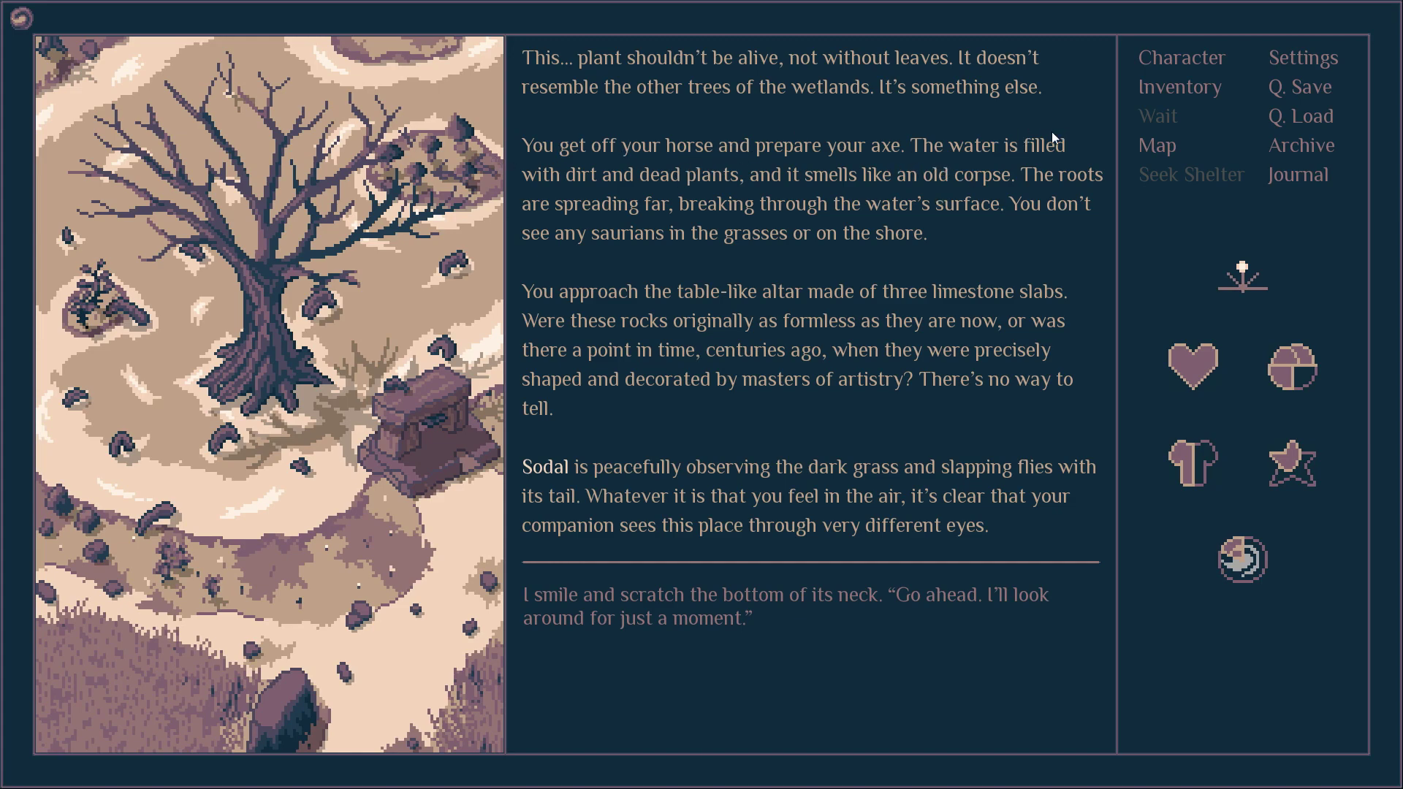
mouse_move(762, 545)
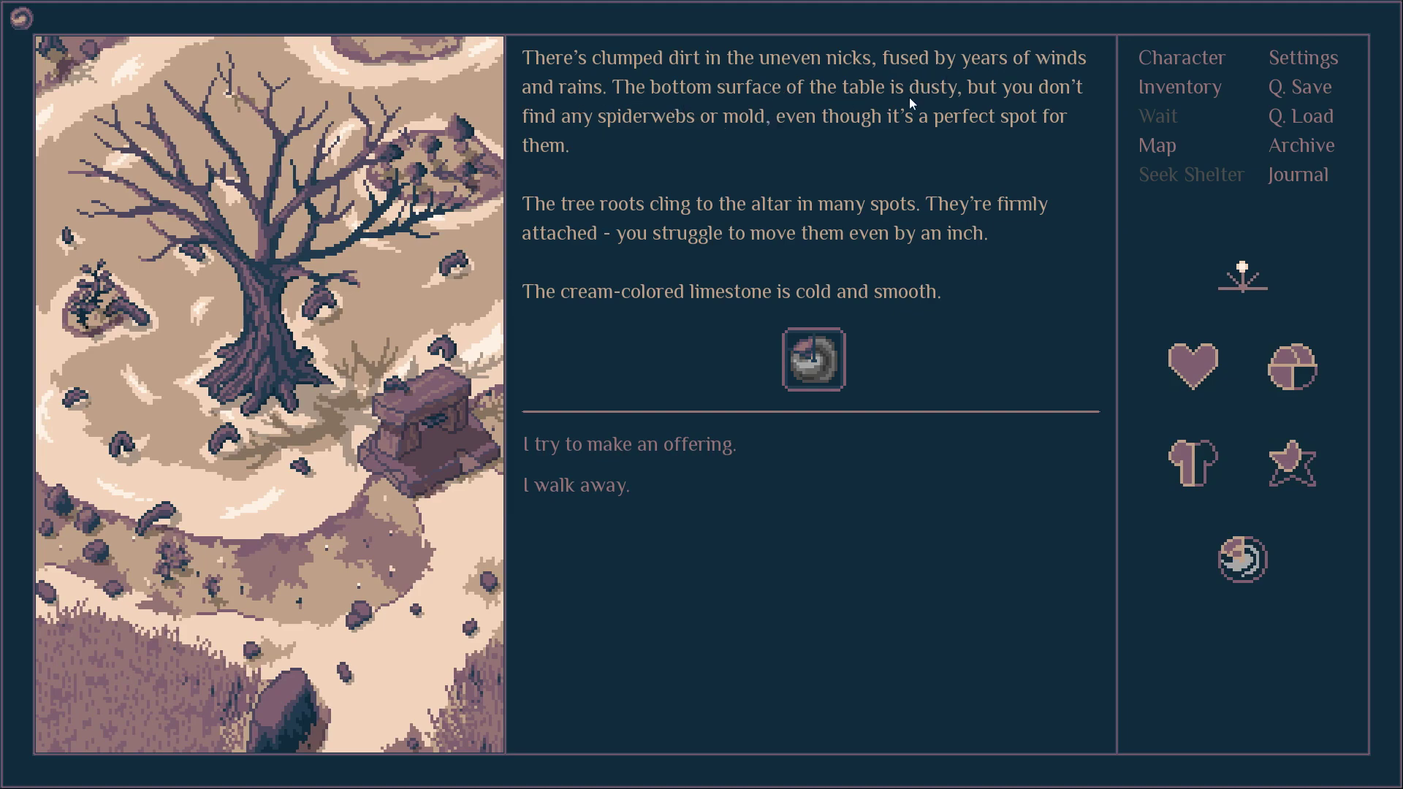
mouse_move(396, 485)
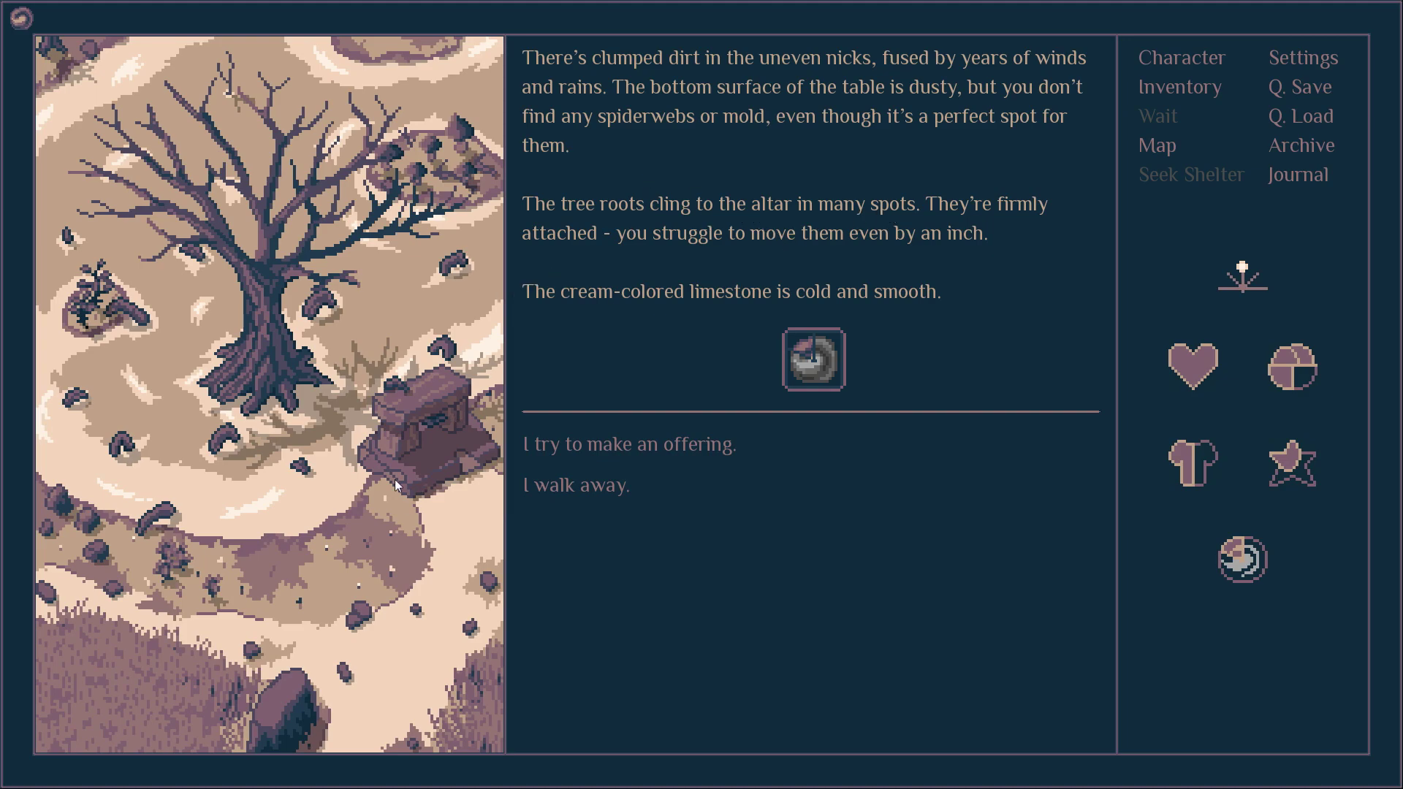
Inspect the cold, smooth limestone altar and the roots clinging to it
left_click(629, 444)
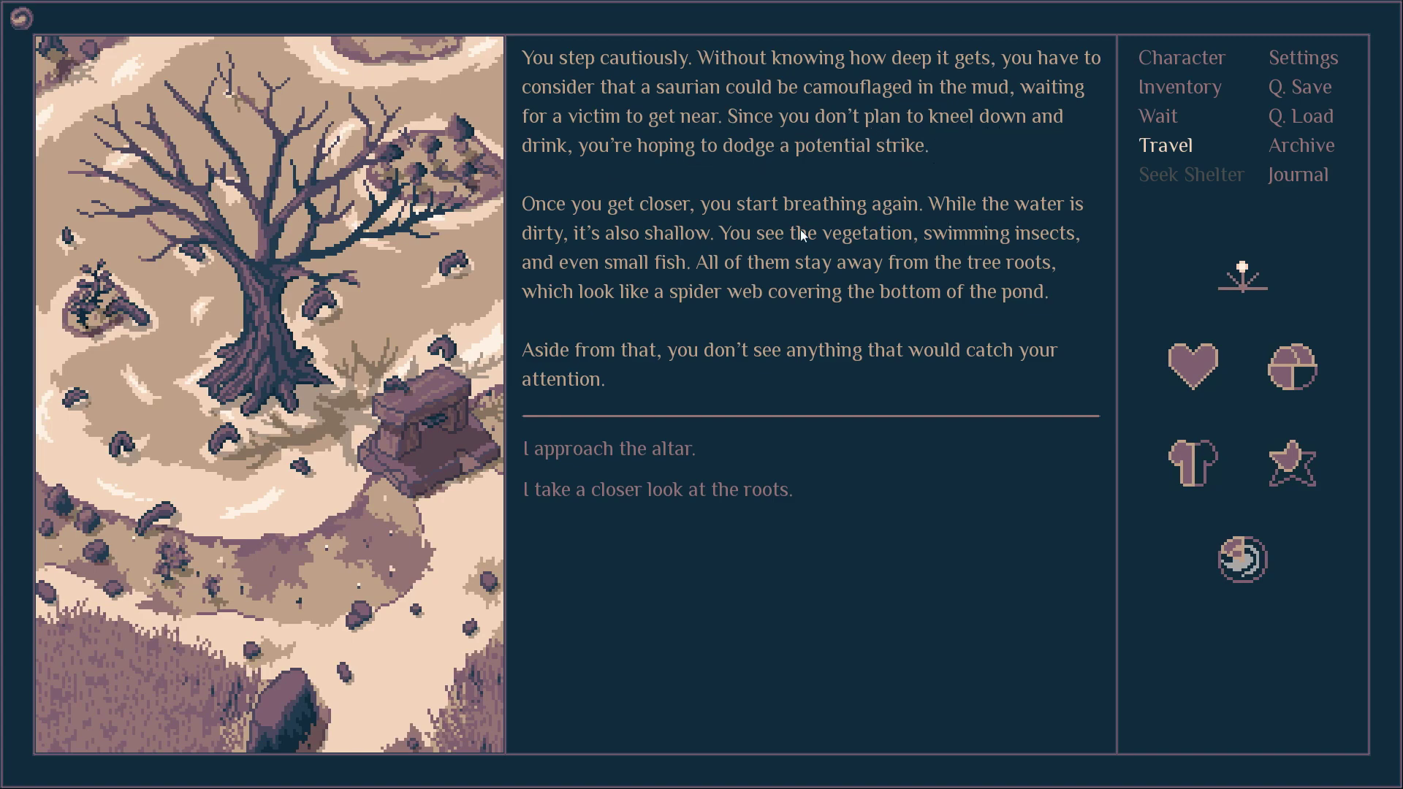
mouse_move(931, 233)
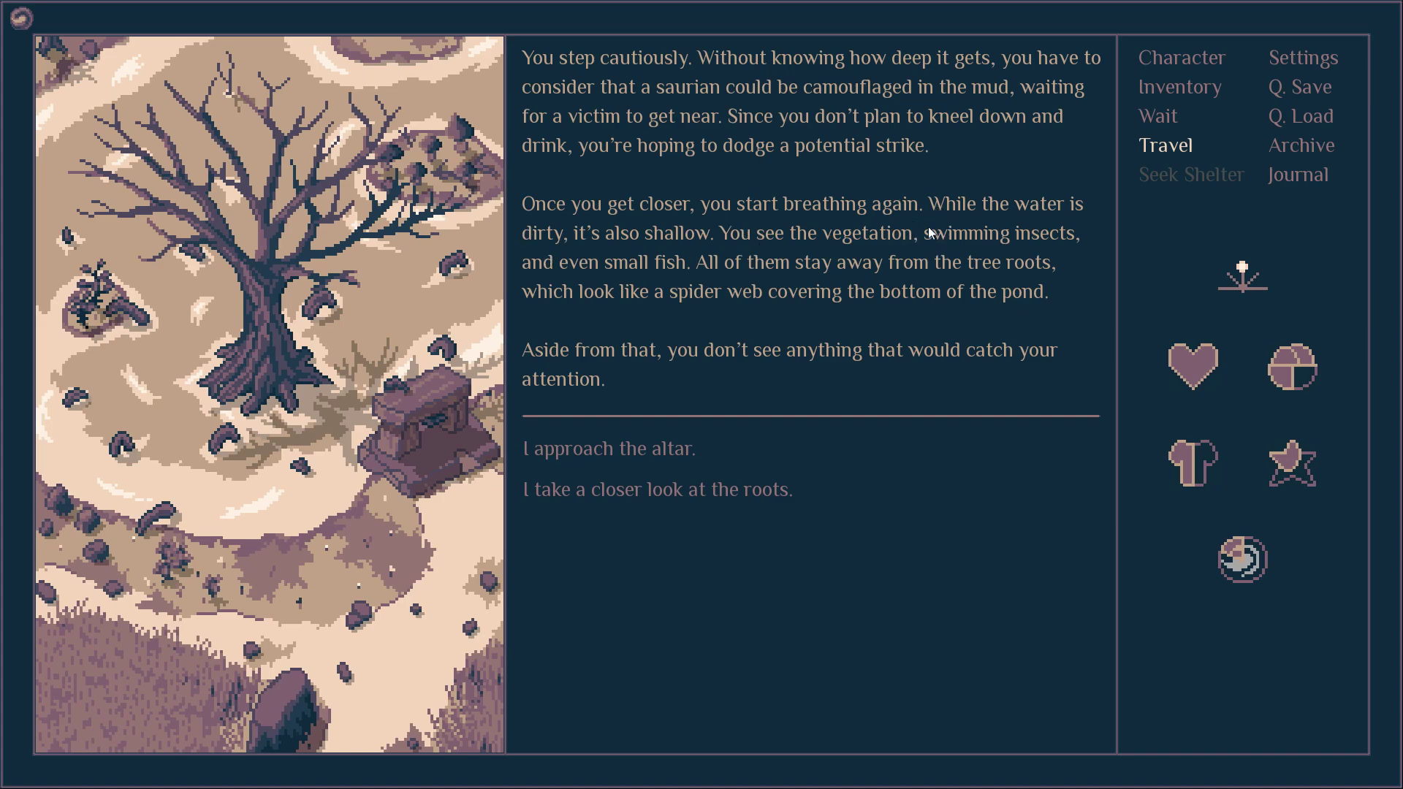
mouse_move(650, 508)
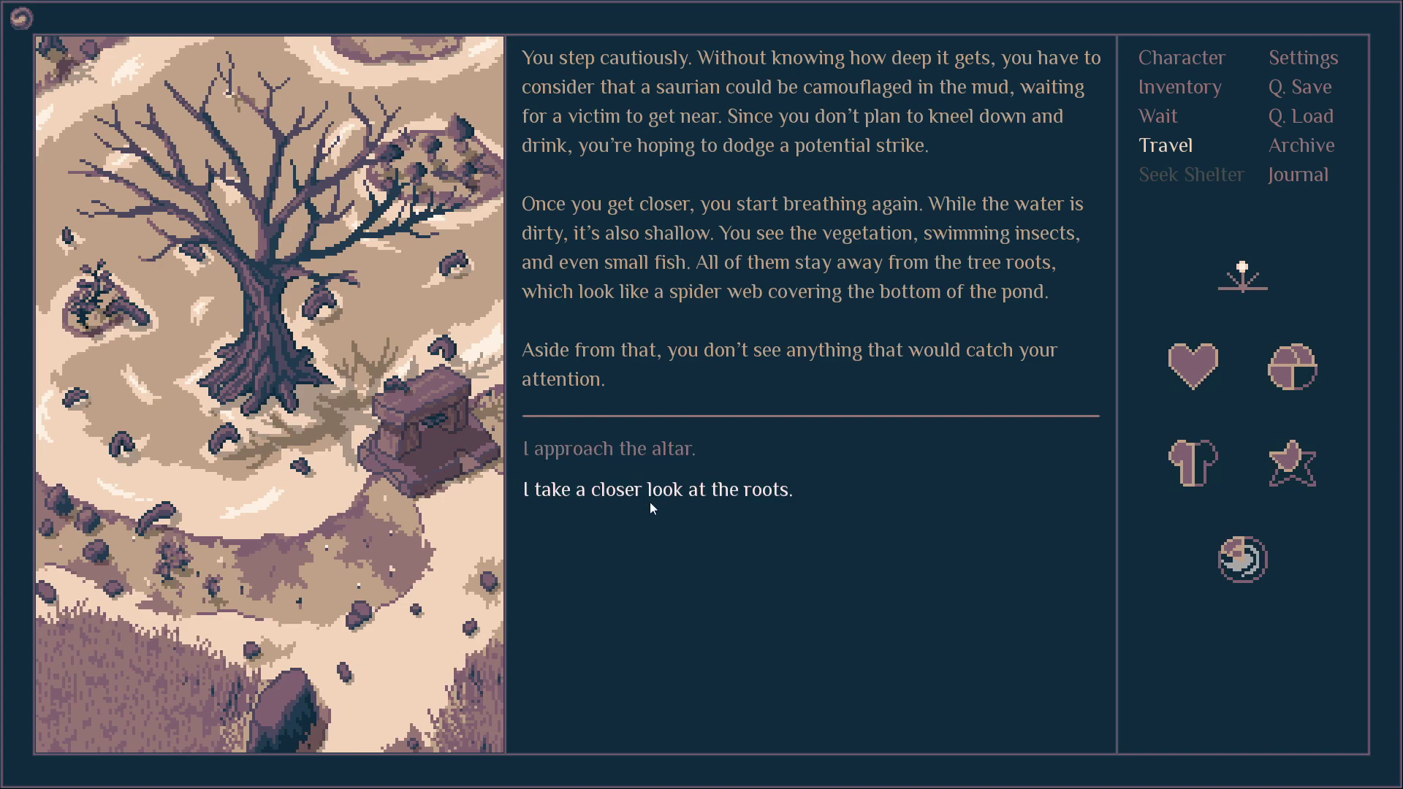
Examine the roots on the pond bottom, confirming no creatures or humans are nearby
left_click(656, 489)
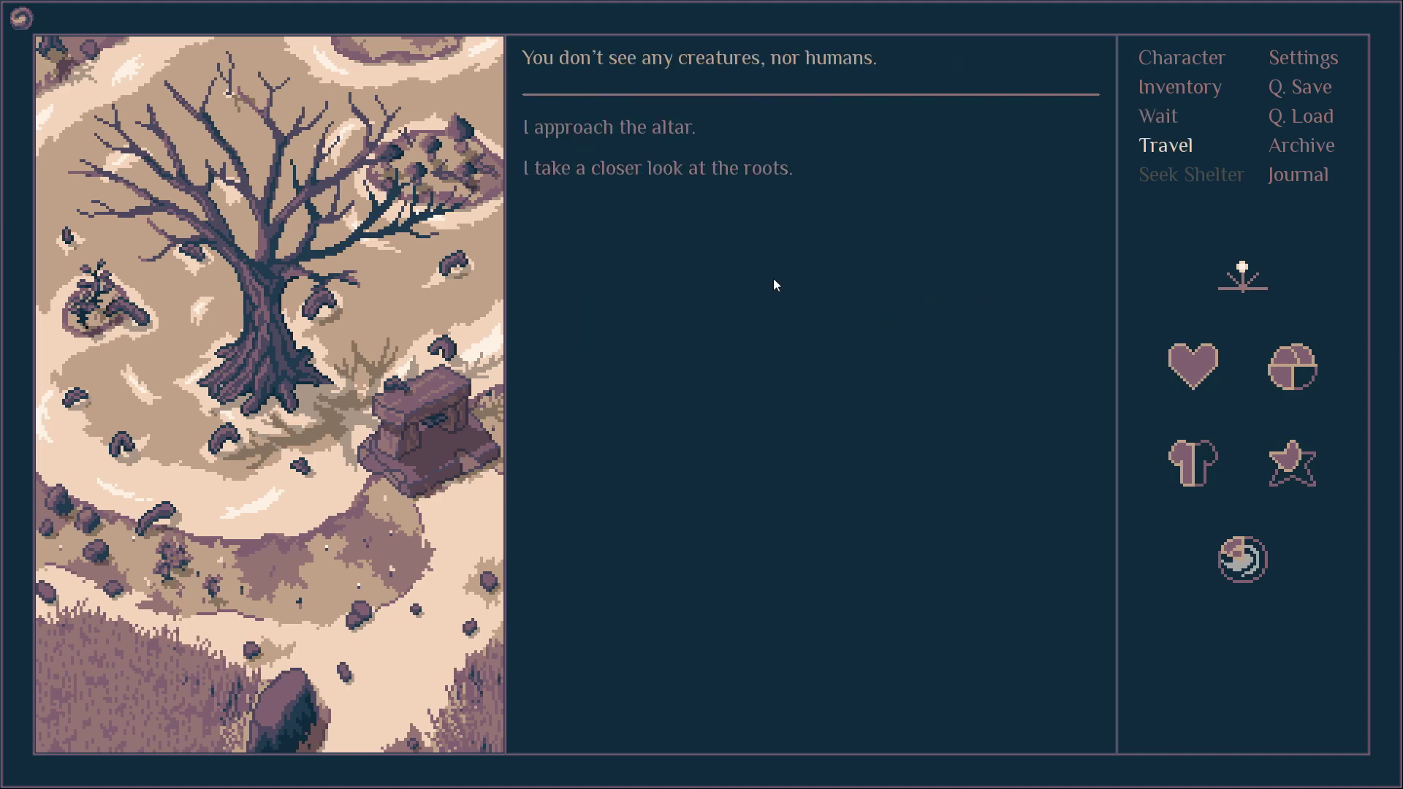
mouse_move(705, 380)
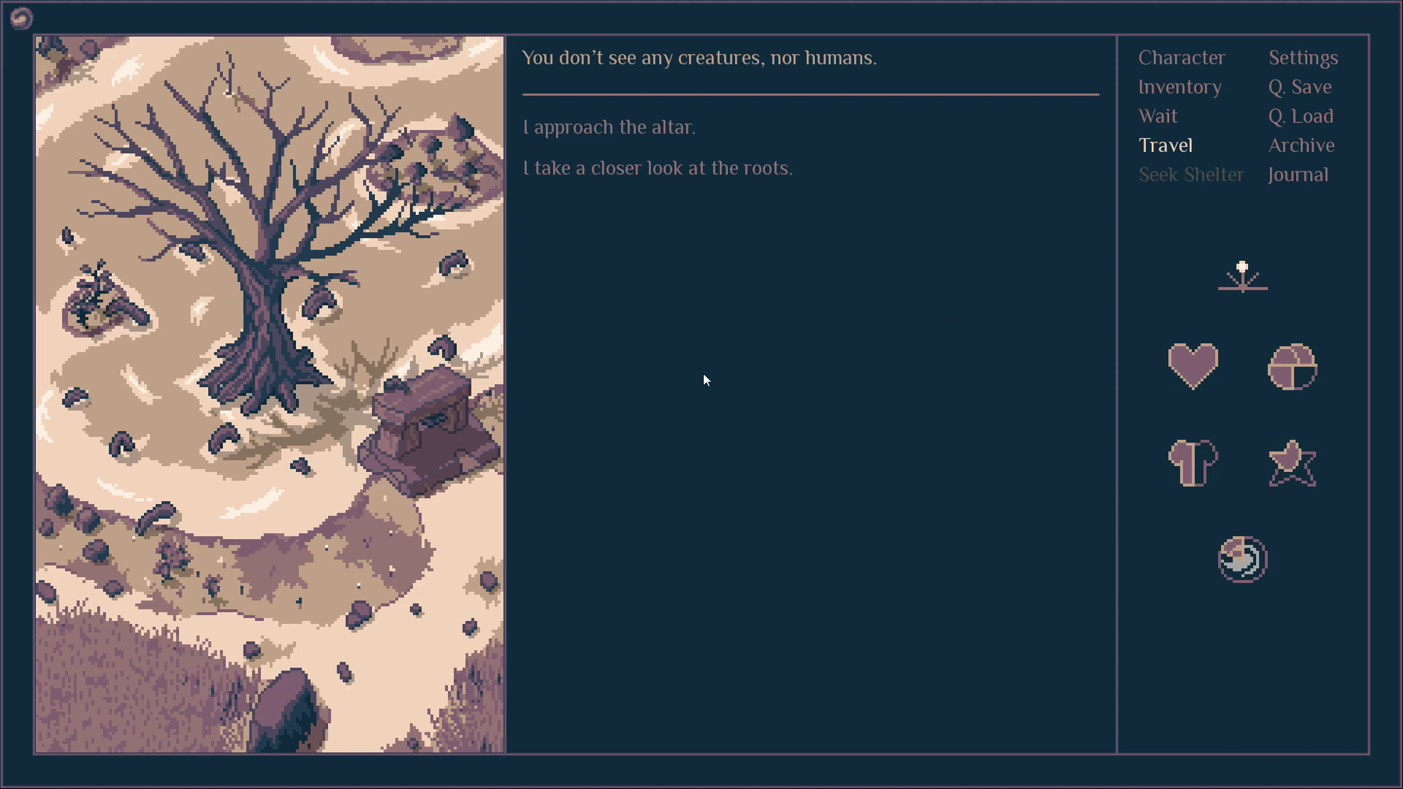